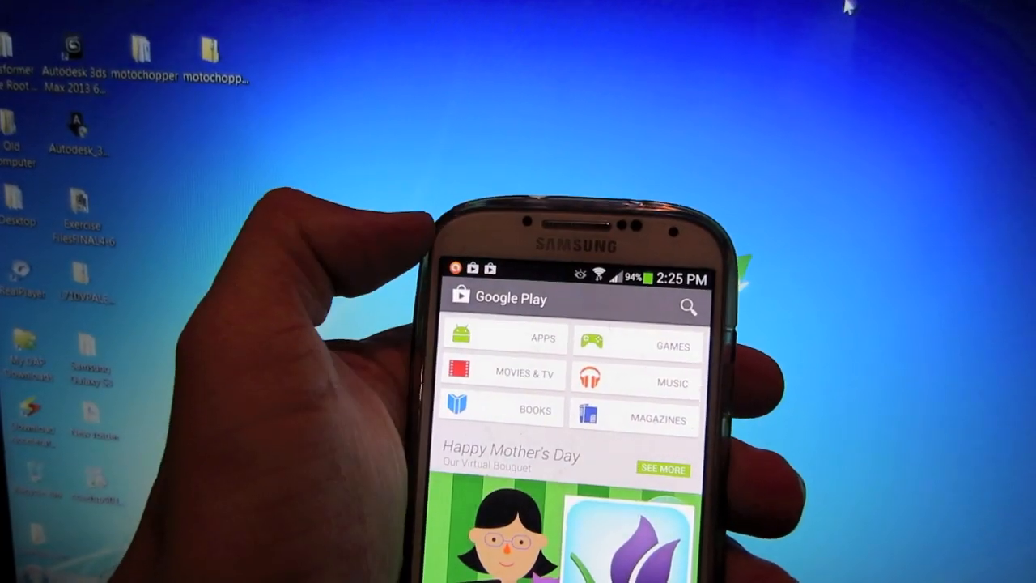
Step: Search the Play Store for "super user" to find the SuperSU app
click(686, 307)
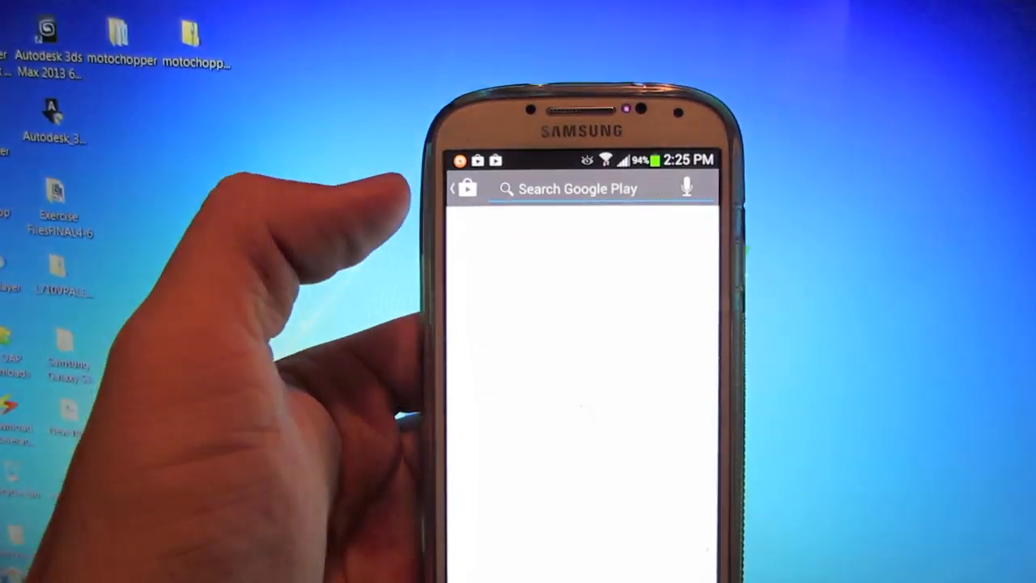
text(super user)
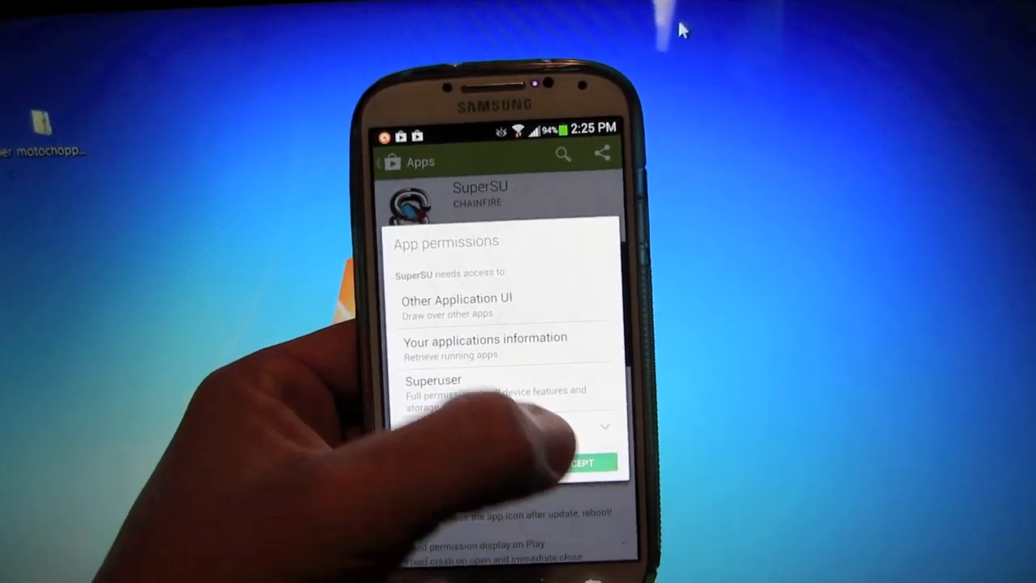
Step: Accept SuperSU's app permissions so it installs on the phone
click(580, 461)
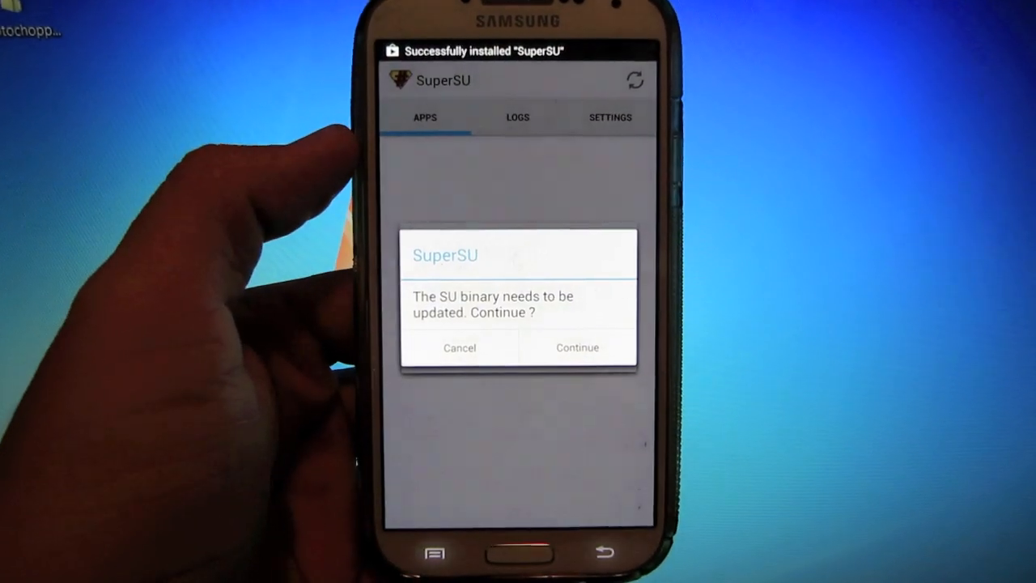
Step: Update the SU binary via Normal install, allow the superuser request, and dismiss the success message
click(576, 346)
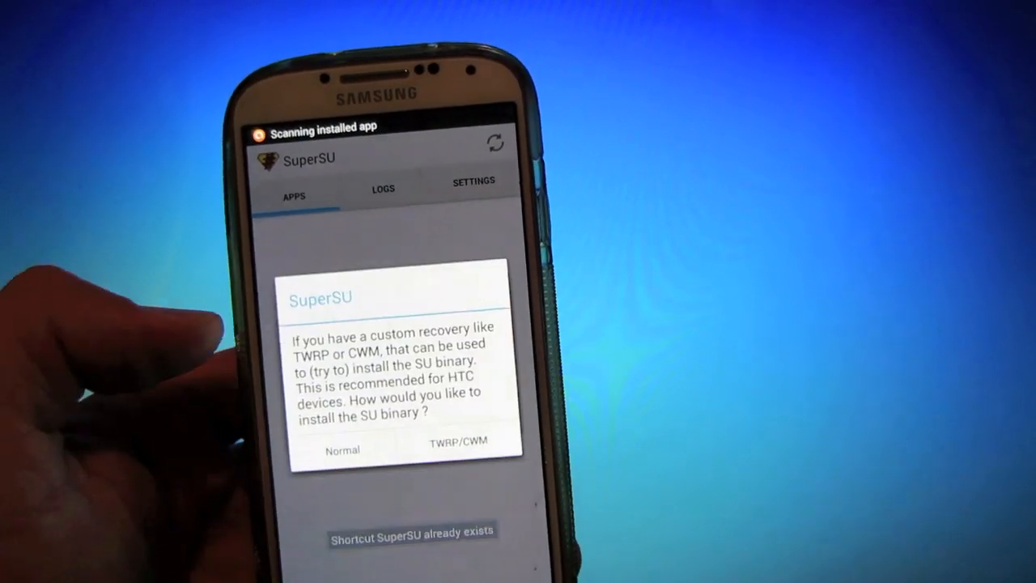
click(342, 450)
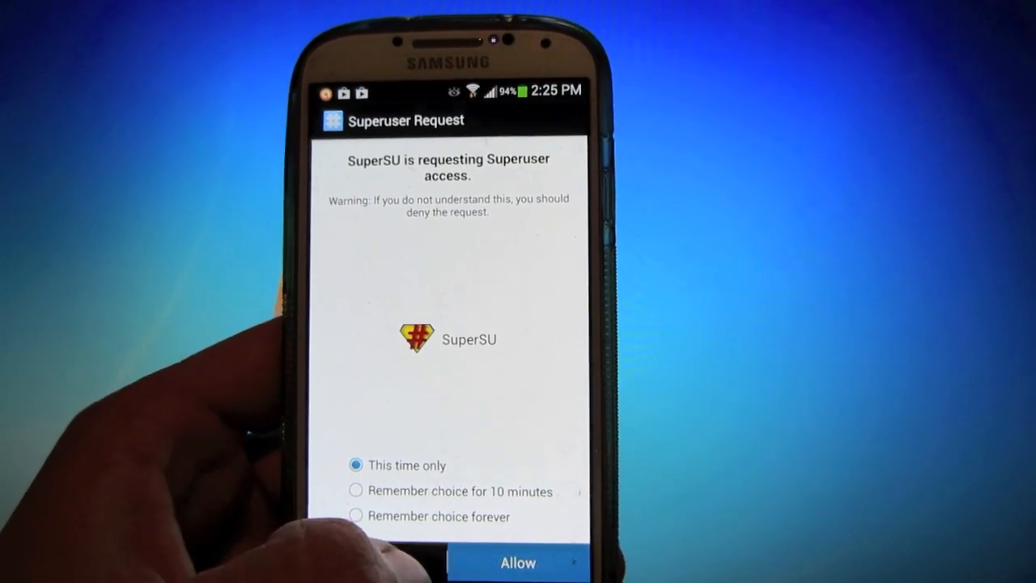
click(517, 562)
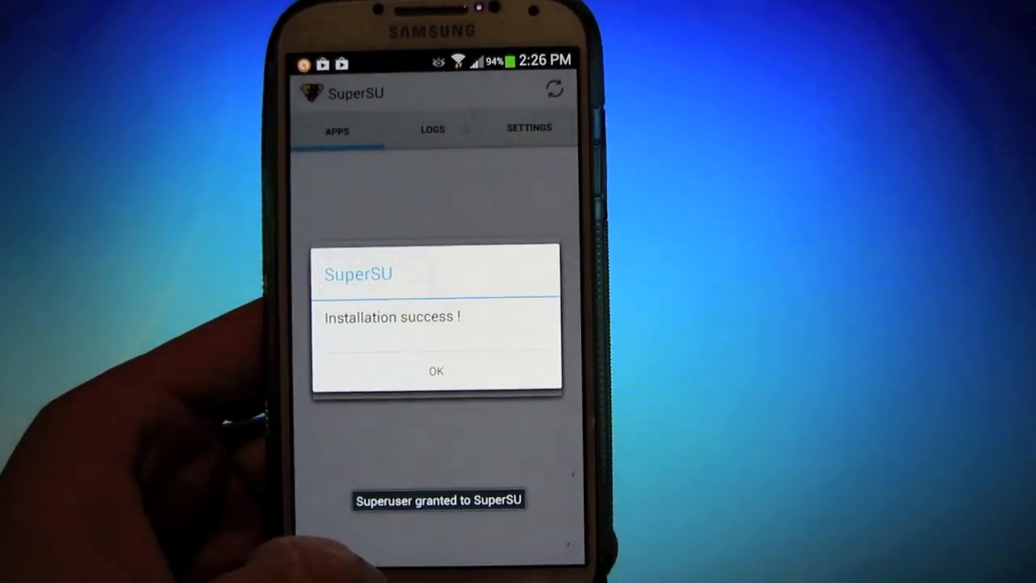
click(436, 371)
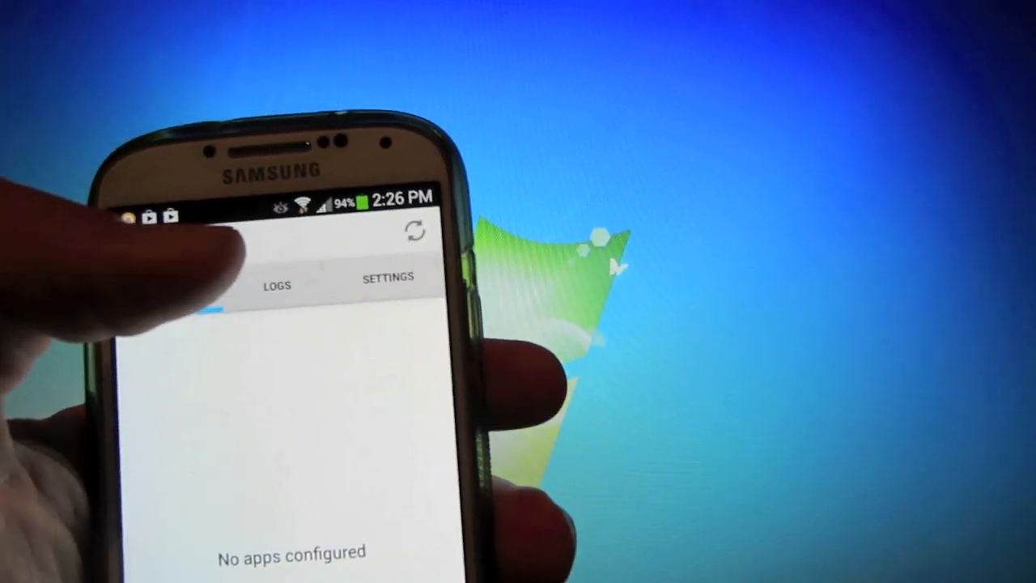
Step: Run Full unroot from SuperSU's Settings Cleanup section and confirm permanent root removal
click(388, 275)
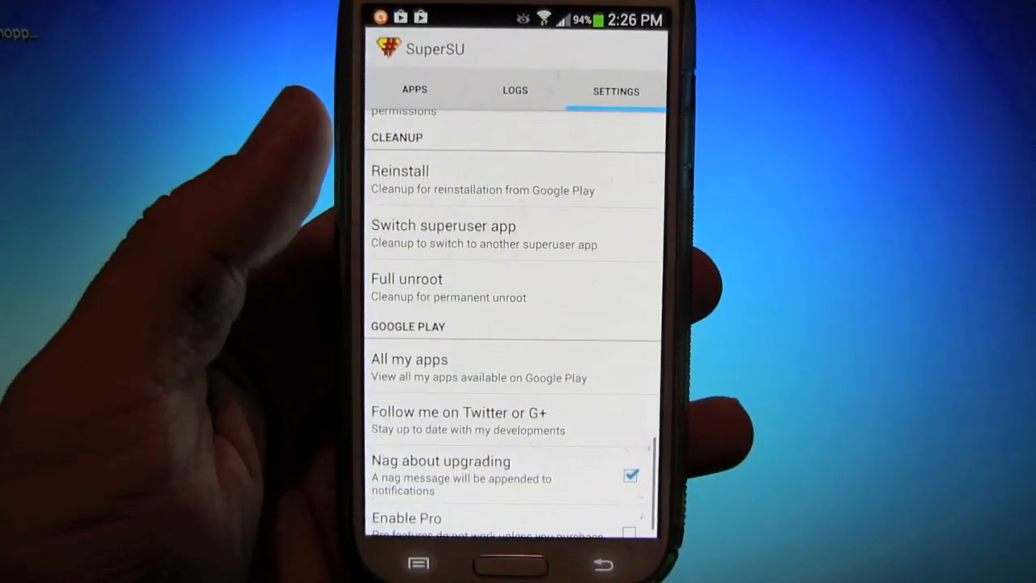
scroll(down, 3)
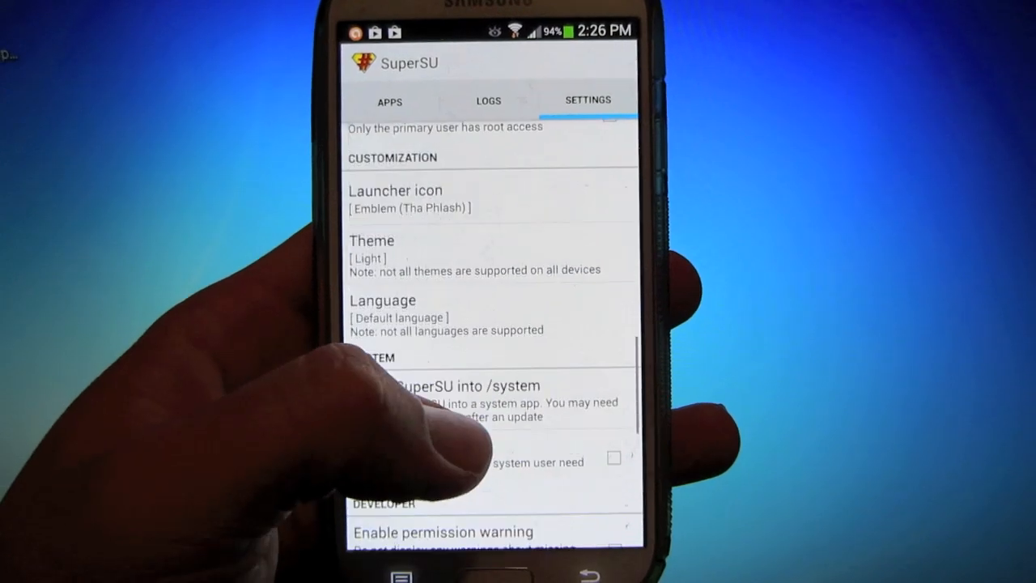
scroll(down, 3)
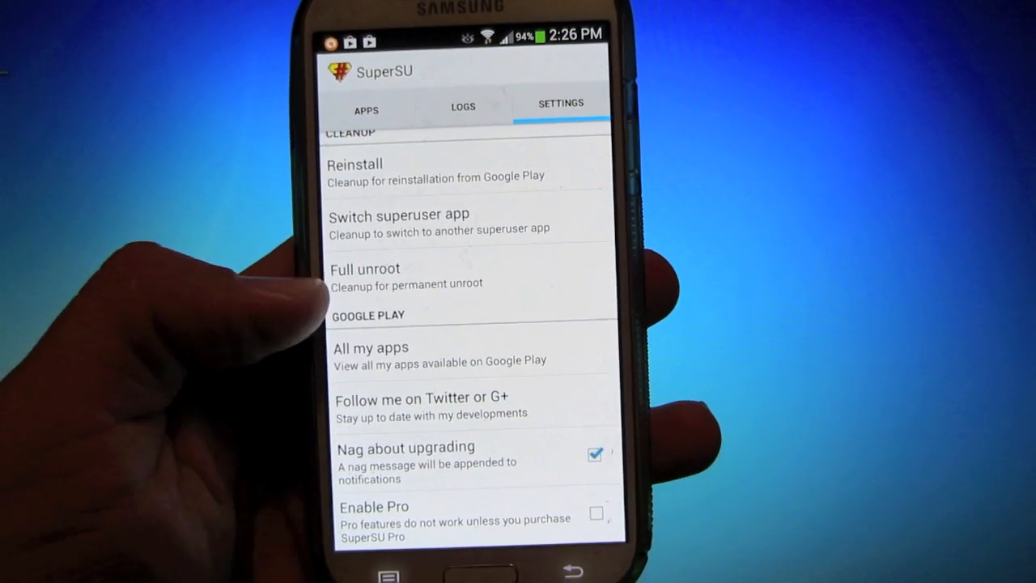
click(366, 269)
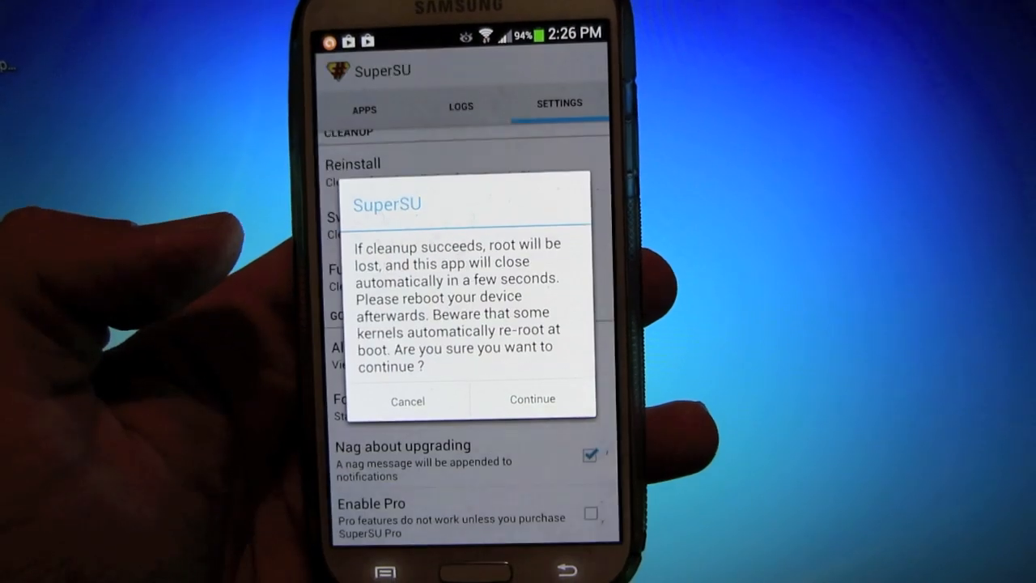
click(531, 399)
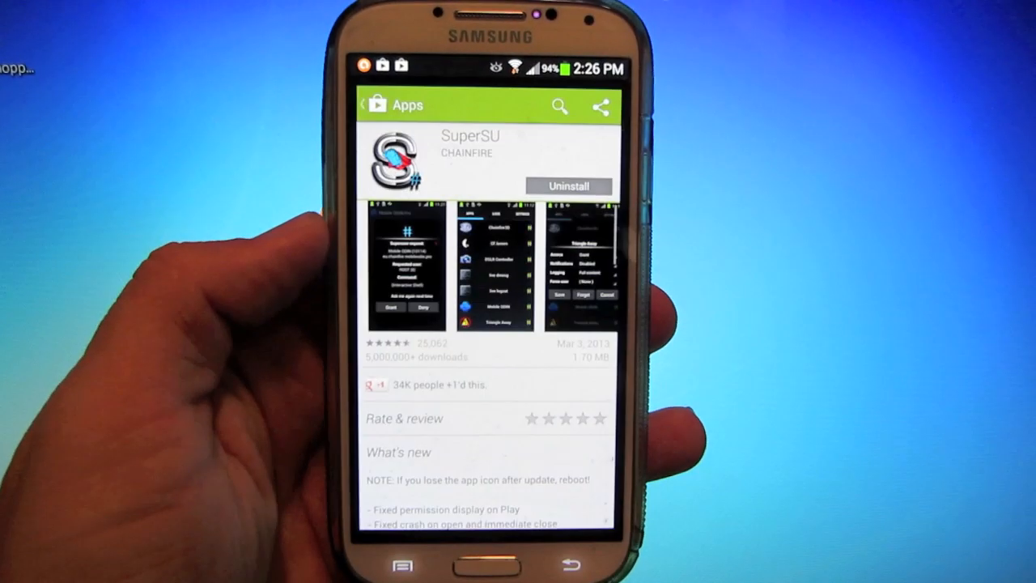
Step: Leave the SuperSU store listing and return toward the phone's home screen
click(568, 186)
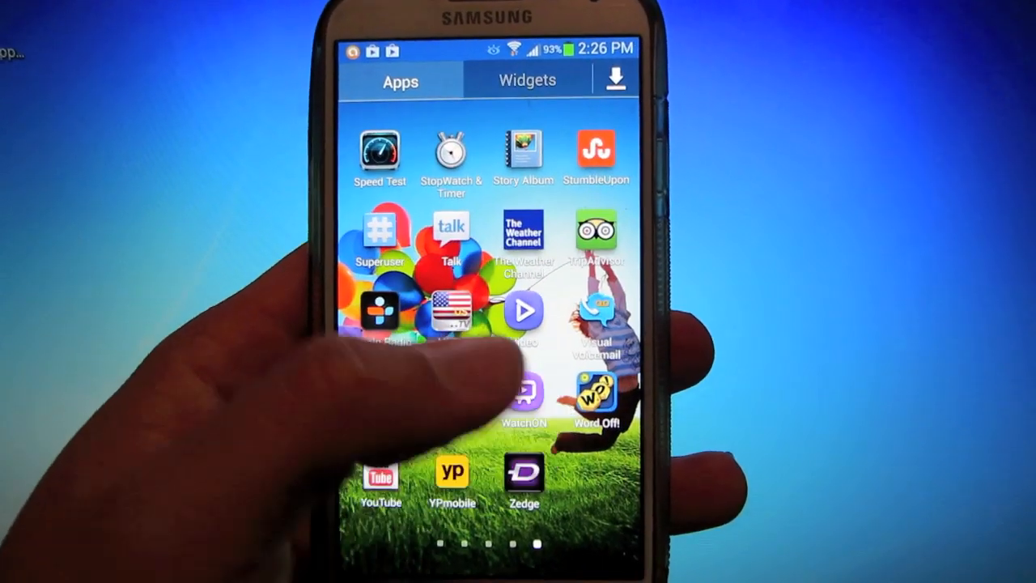
Step: Page through the app drawer toward the page containing Root Checker Basic
click(378, 230)
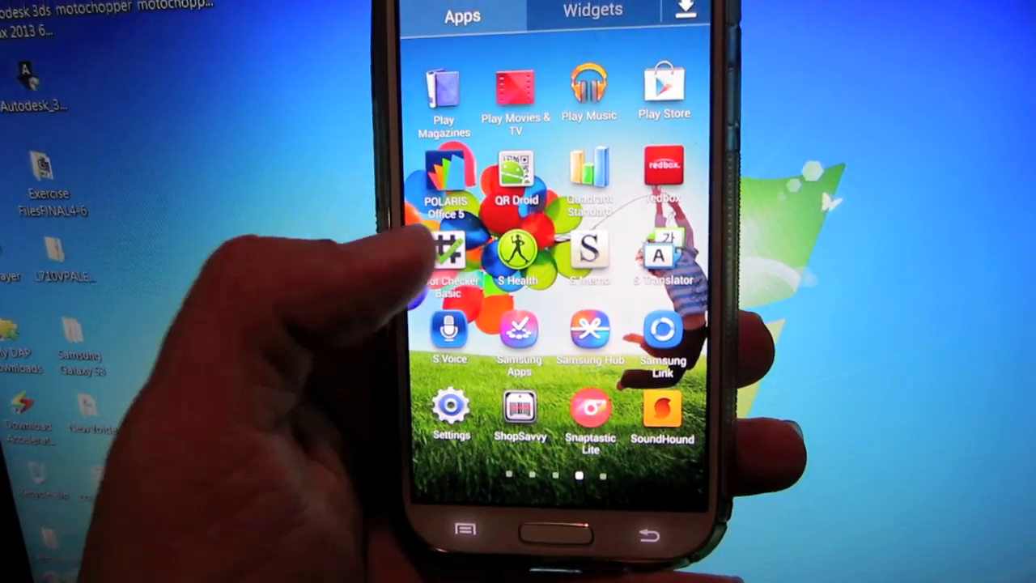
Step: Launch Root Checker Basic and verify root access, confirming no proper root remains
click(446, 243)
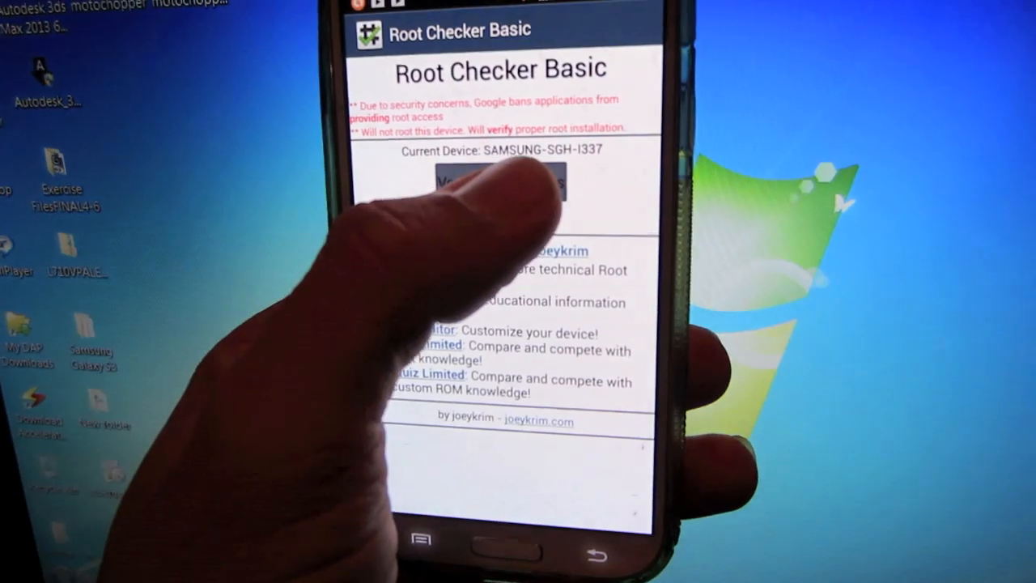
click(518, 180)
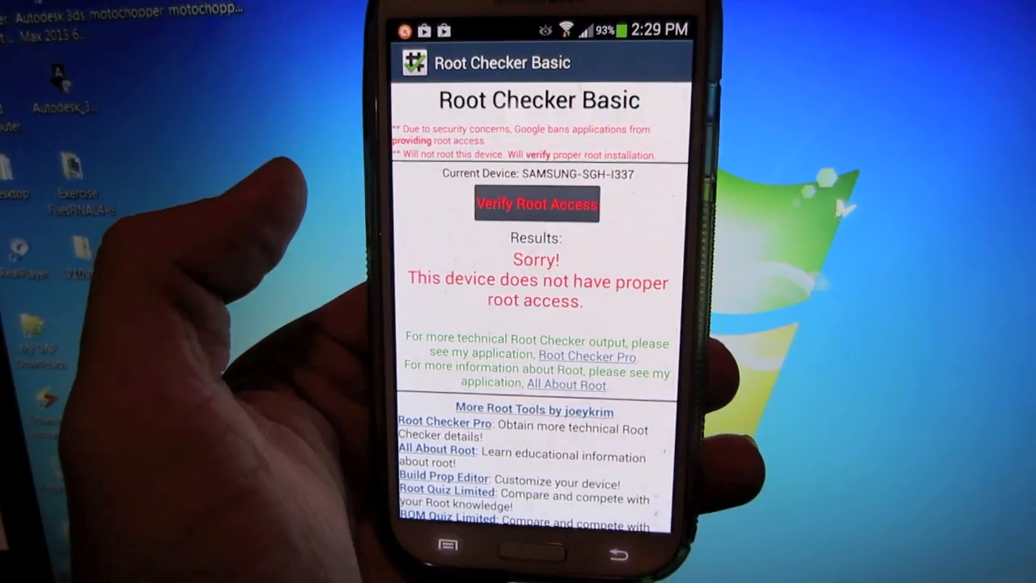